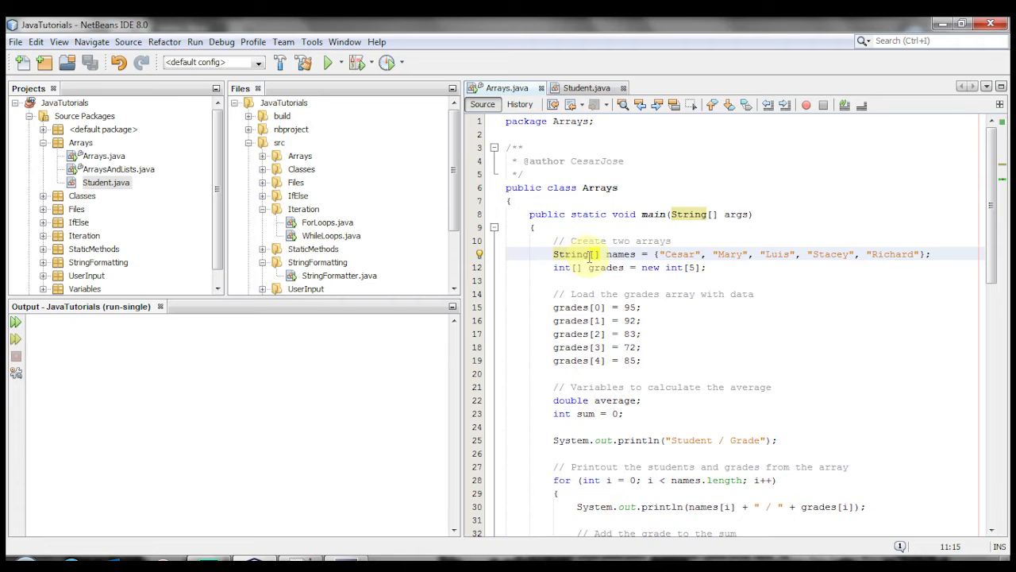
Review the String names array, the int grades array and the grade assignment lines
double_click(623, 254)
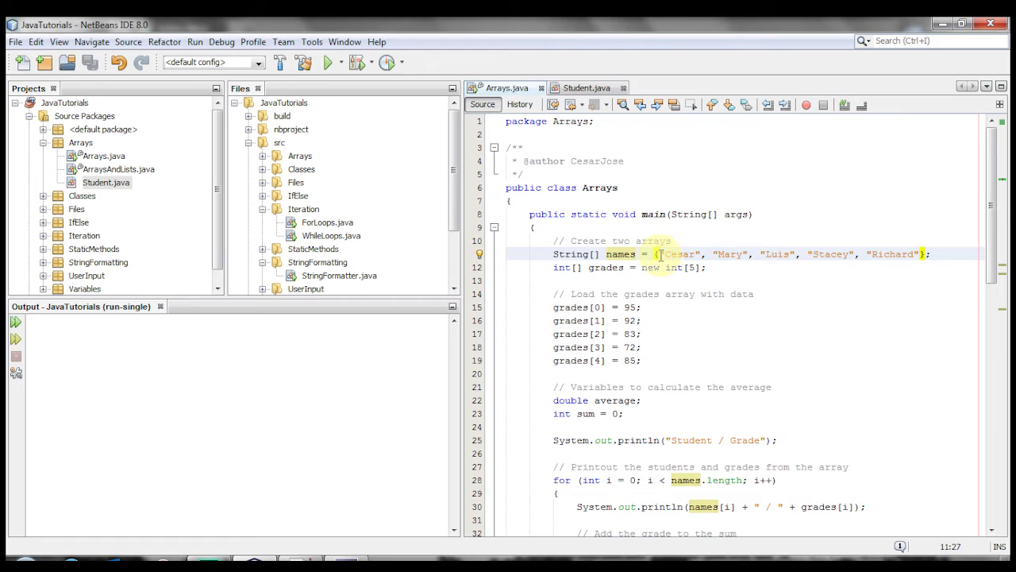
double_click(731, 254)
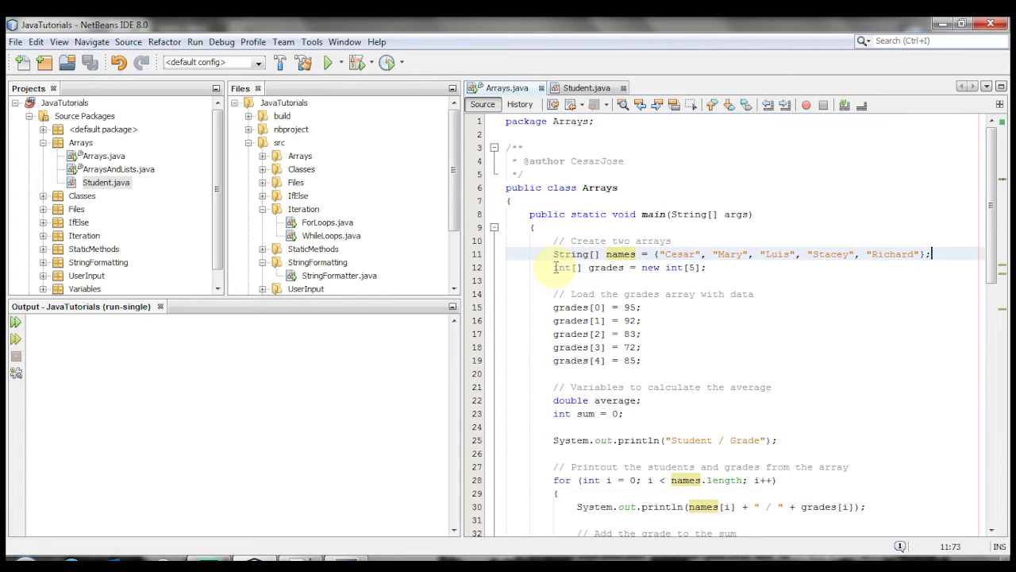
left_click(575, 267)
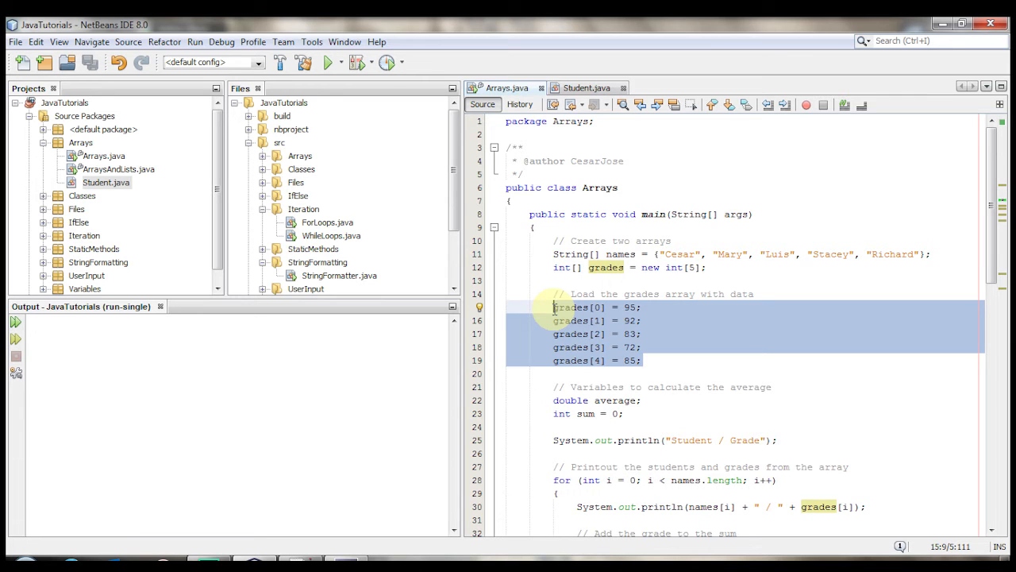
left_click(600, 306)
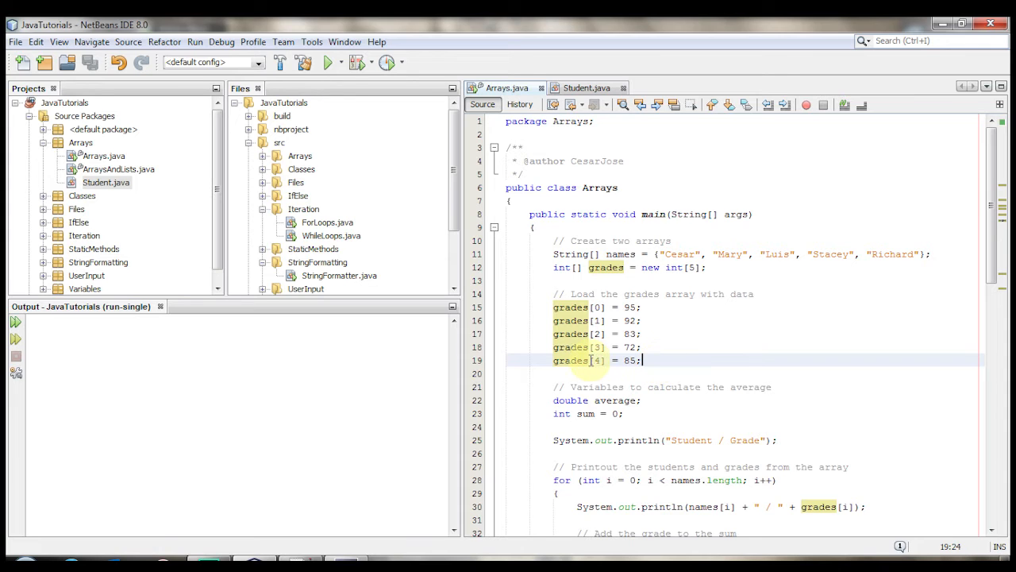
left_click(600, 361)
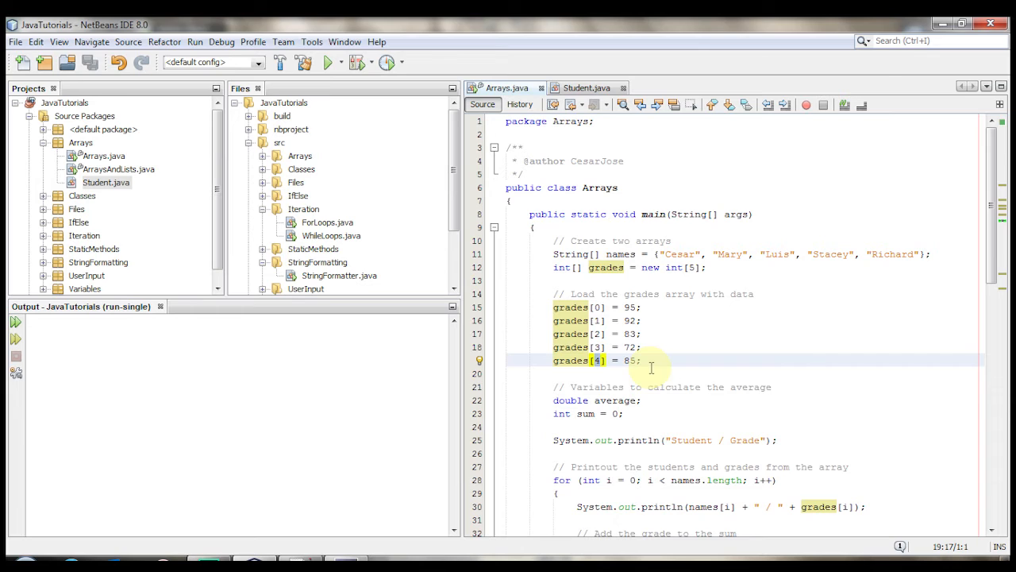
left_click(602, 359)
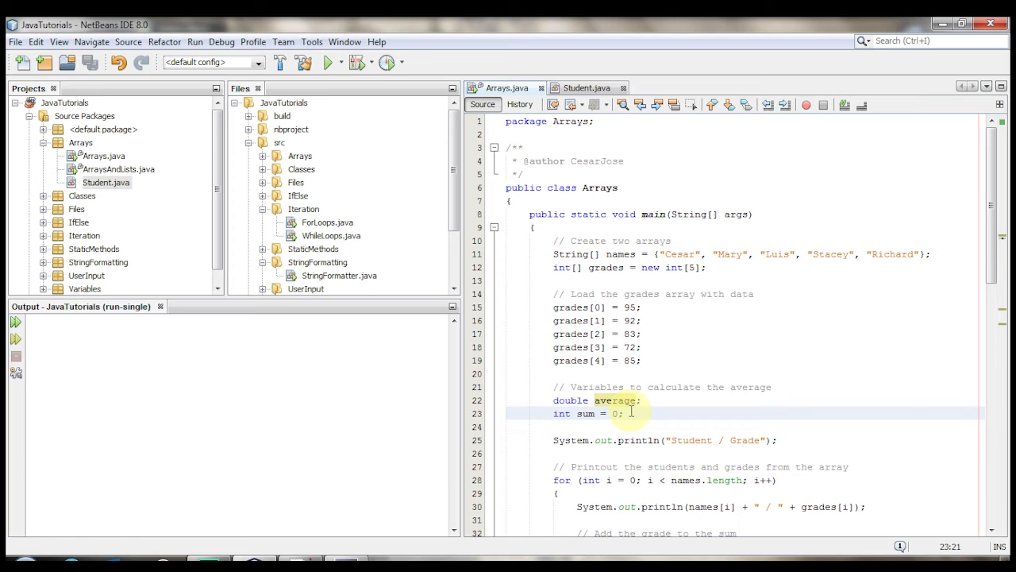
Scroll through the grade-sum and average code, then run the Arrays program again
scroll("down", 3)
type("sum += grades[i];")
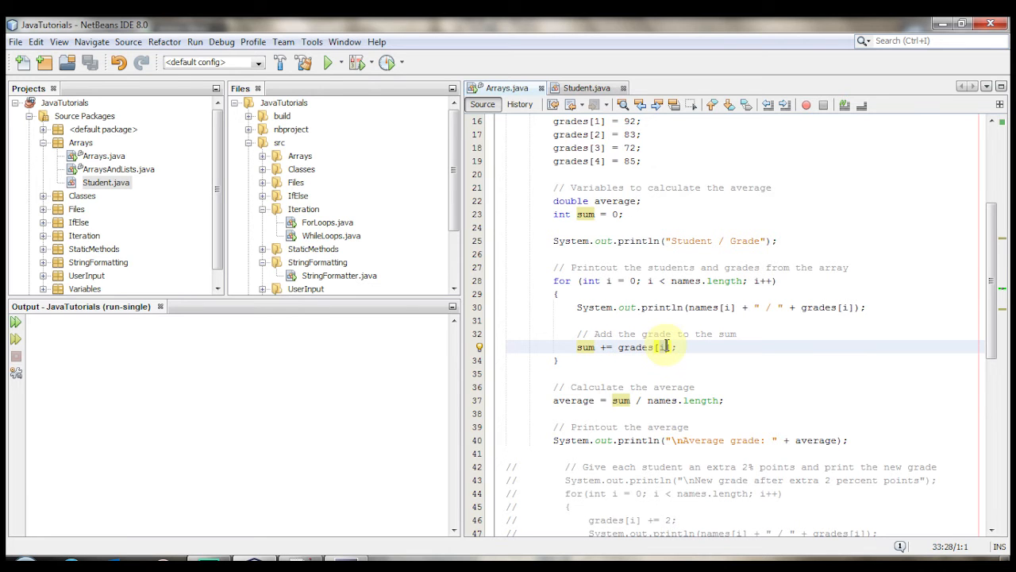
scroll("down", 3)
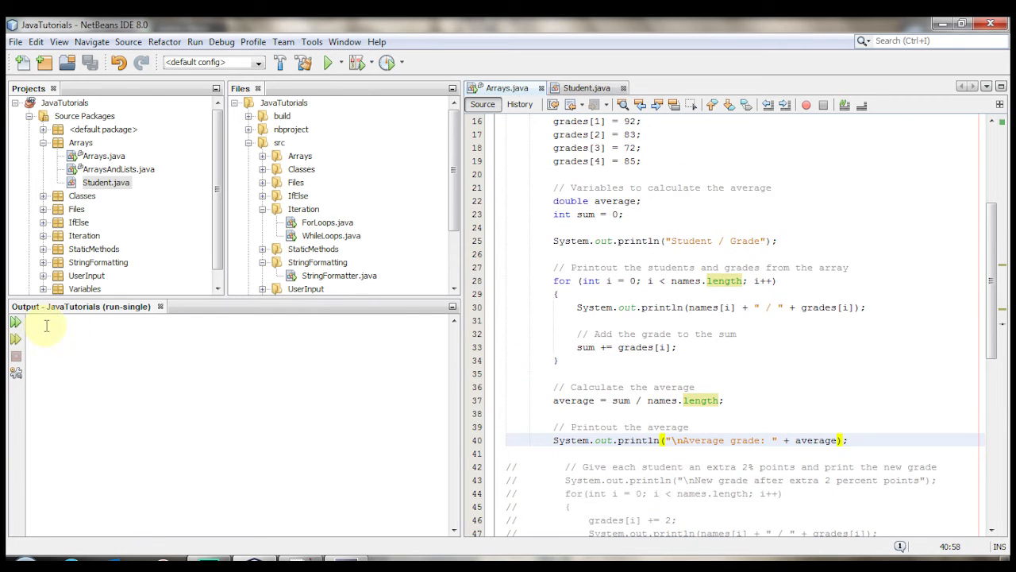
left_click(326, 62)
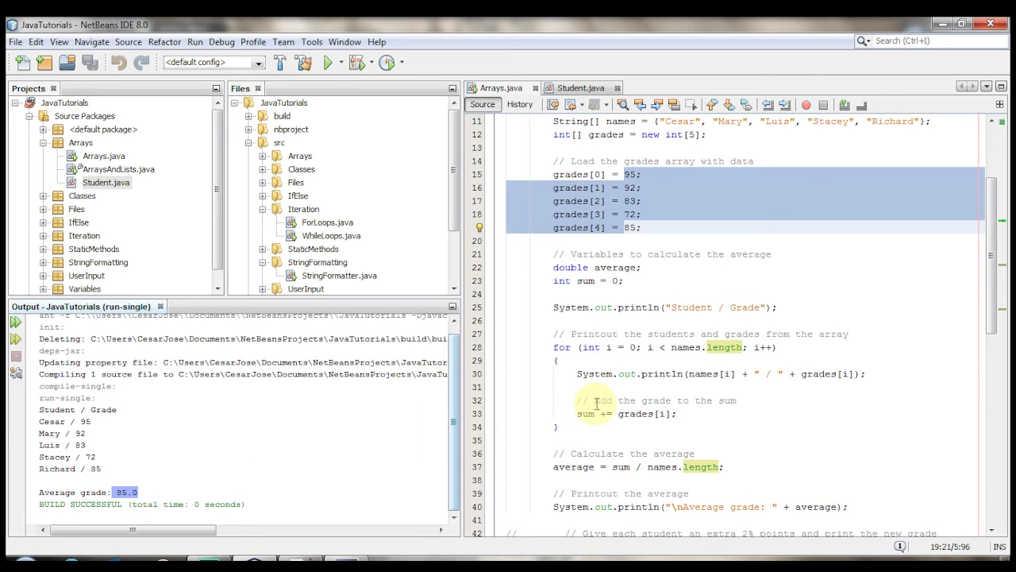
Select the commented-out extra-points block on lines 43–47 and uncomment it
scroll("down", 3)
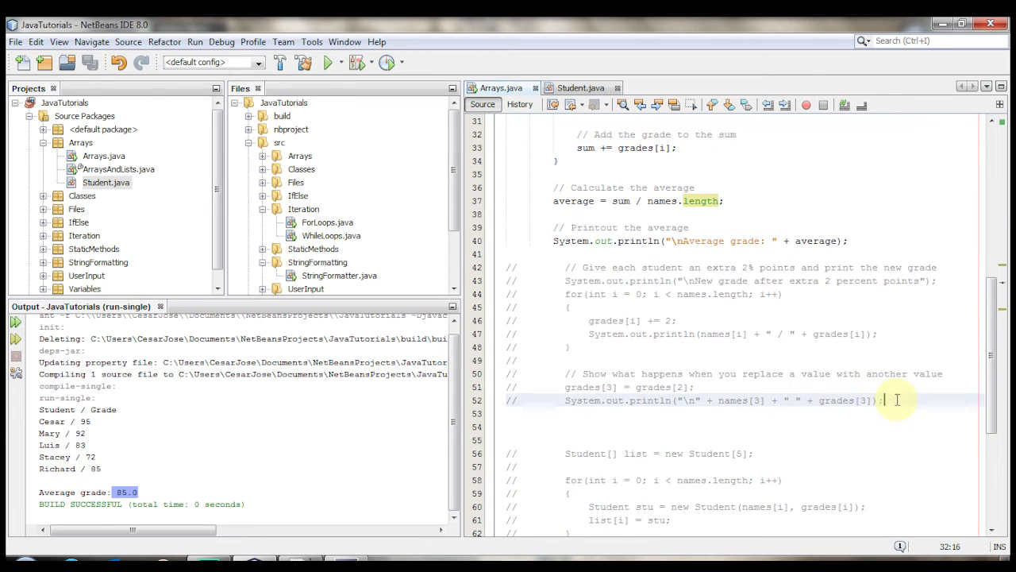
left_click_drag(881, 401, 584, 357)
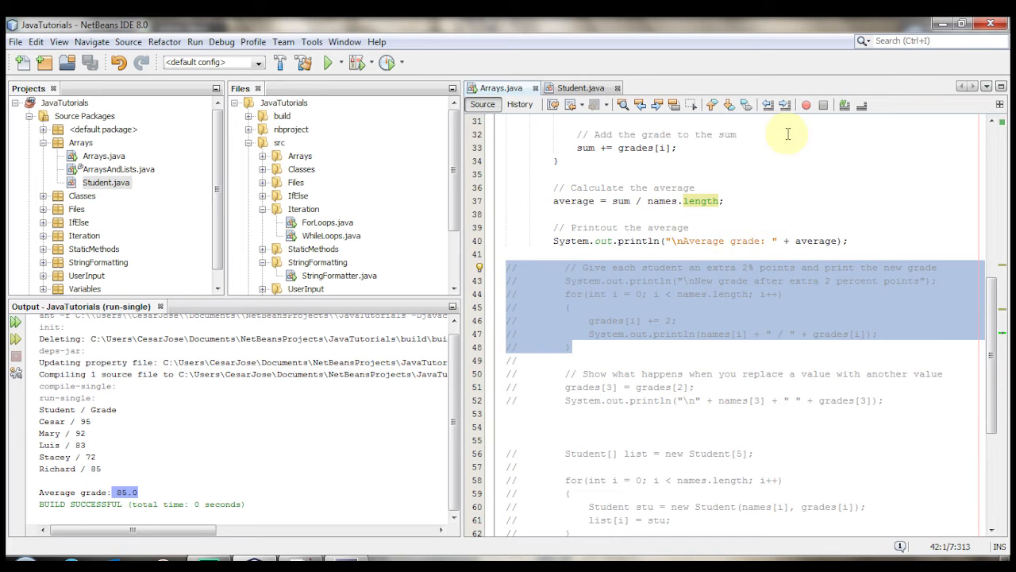
left_click(638, 321)
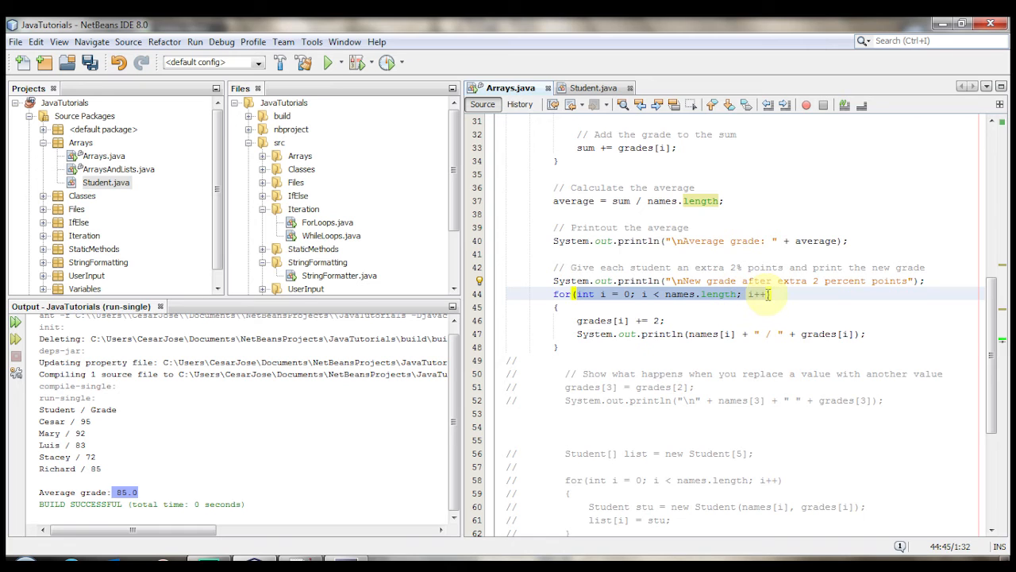
Walk through the for loop header and the grades array used in the extra-points loop body
left_click(601, 320)
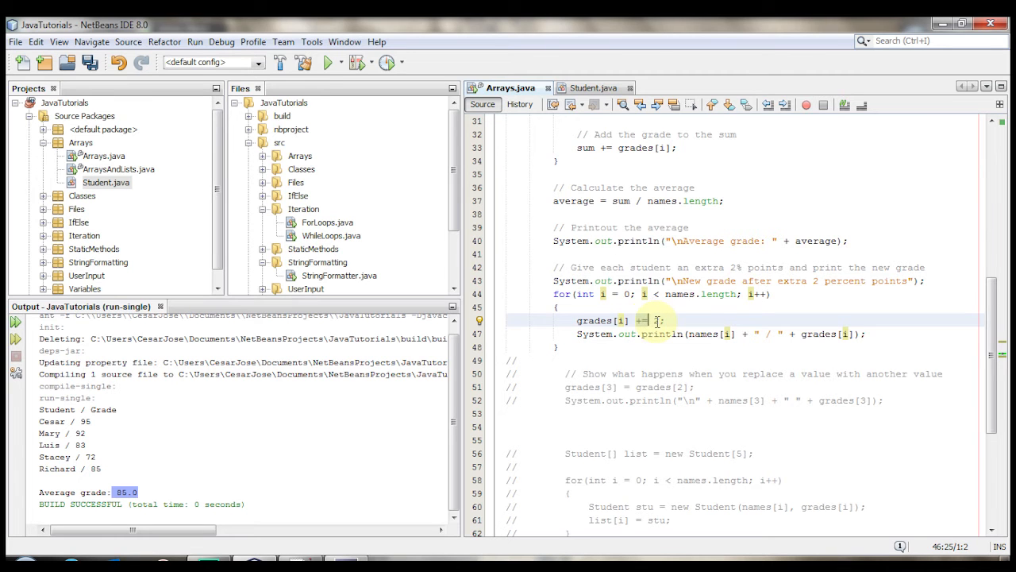
scroll("up", 3)
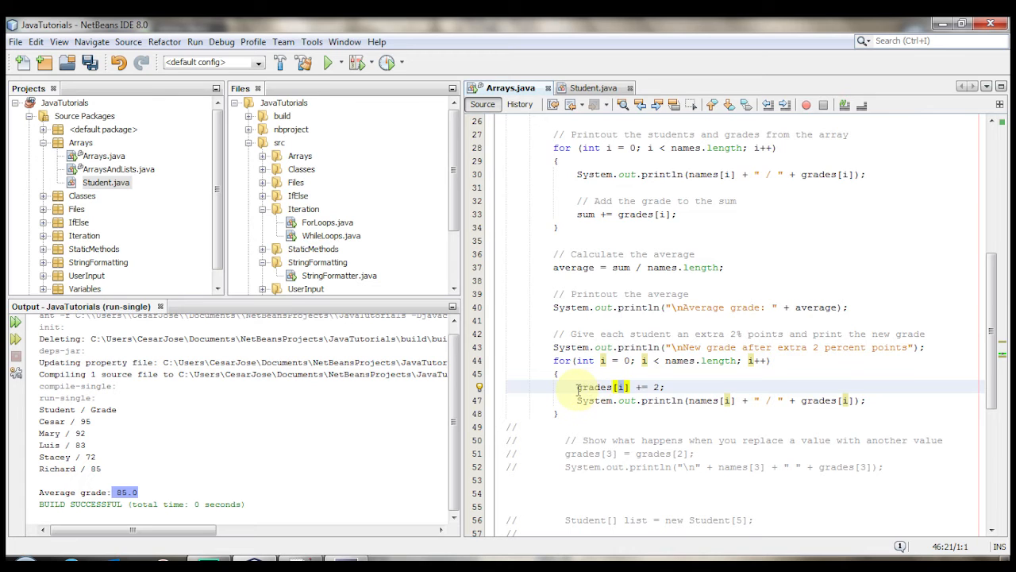
double_click(591, 387)
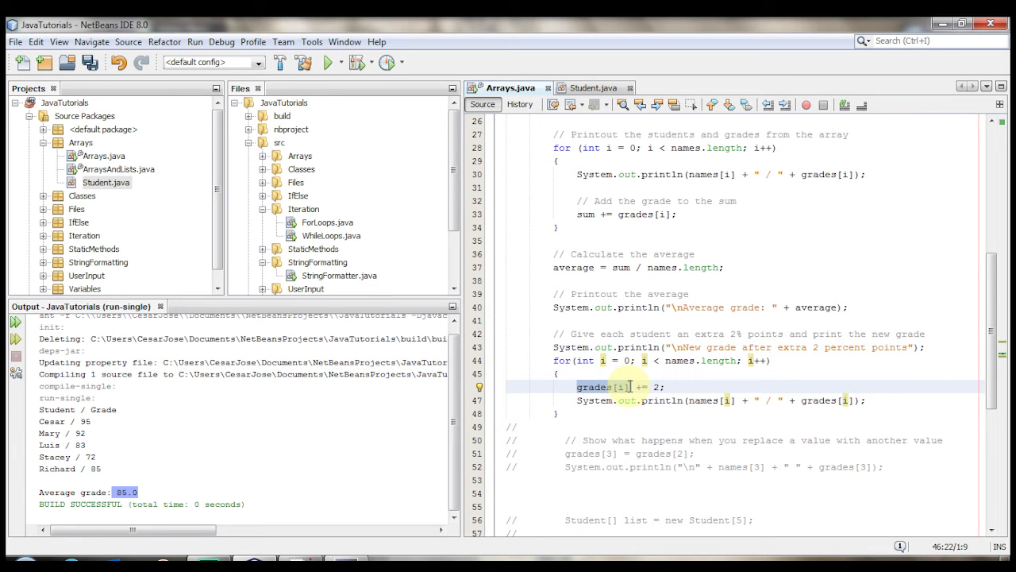
mouse_move(645, 388)
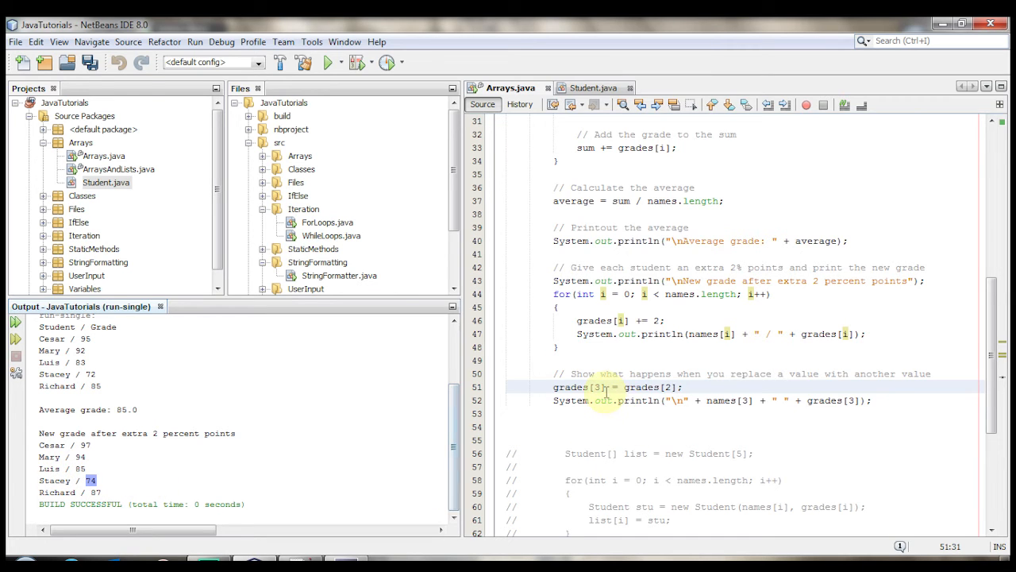
Highlight grades[3] in the replacement line and check Luis's grade of 85 in the output
double_click(654, 387)
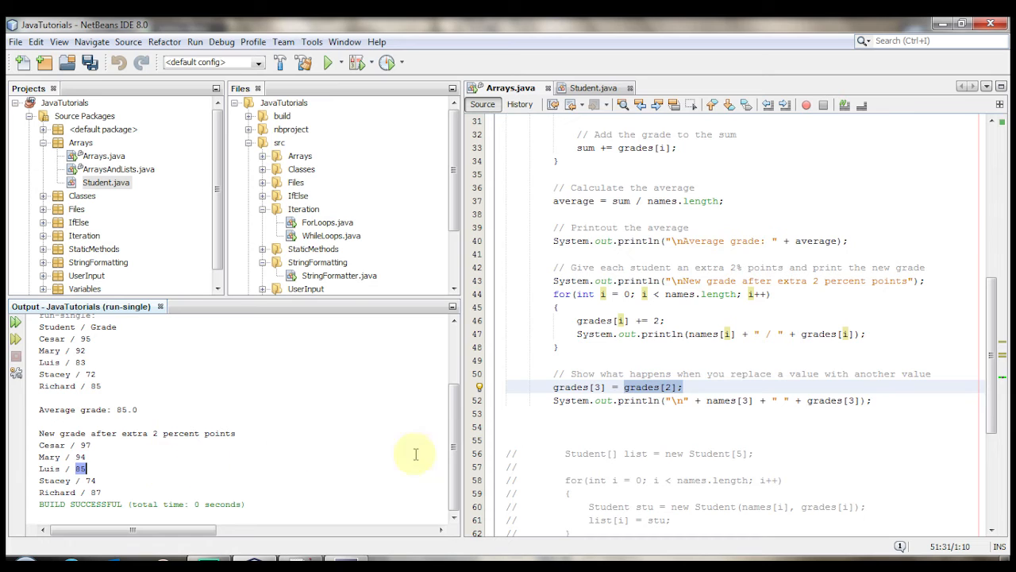
left_click(870, 400)
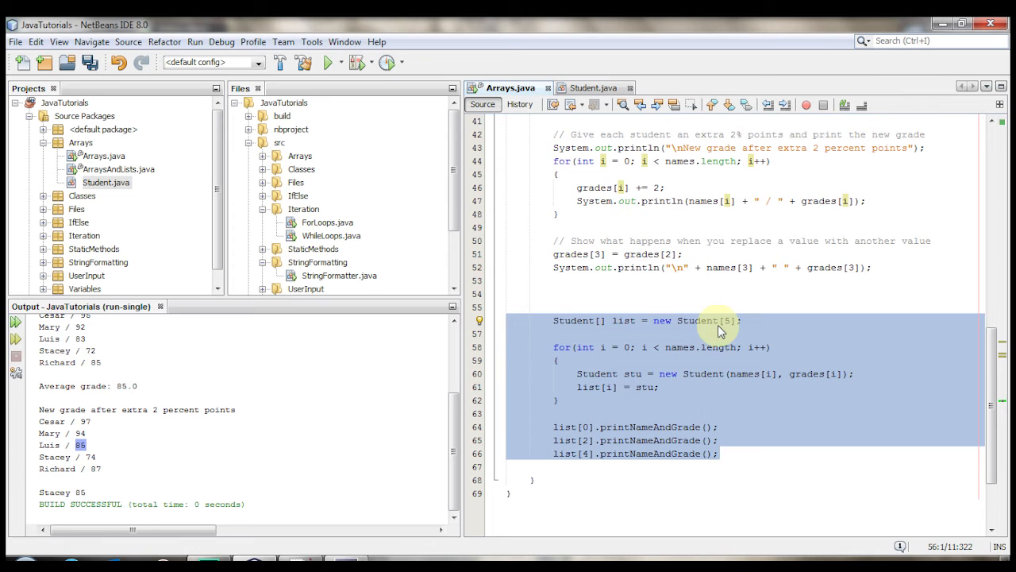
Uncomment the Student array block and review the Student type in its declaration
left_click(546, 343)
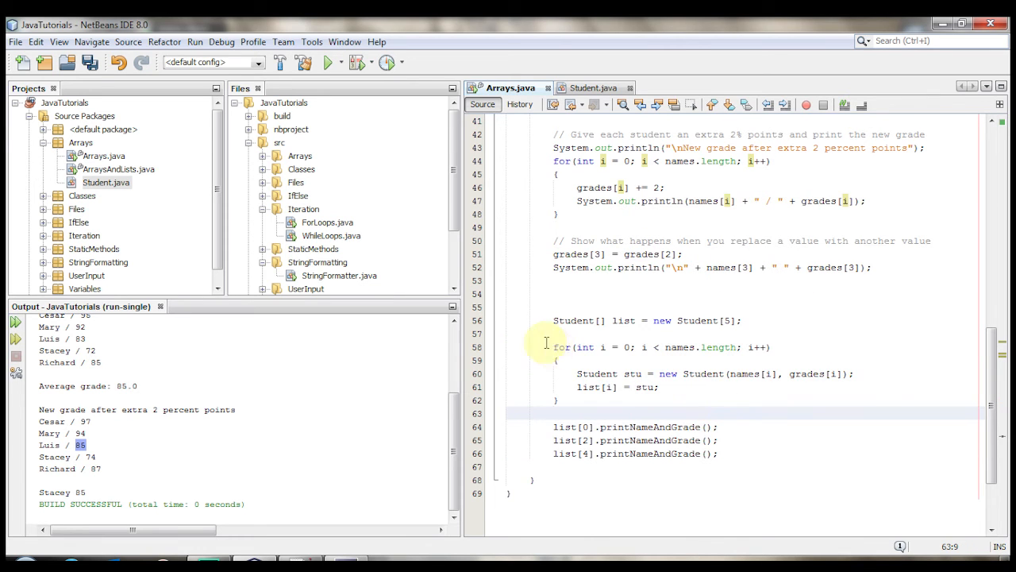
mouse_move(556, 321)
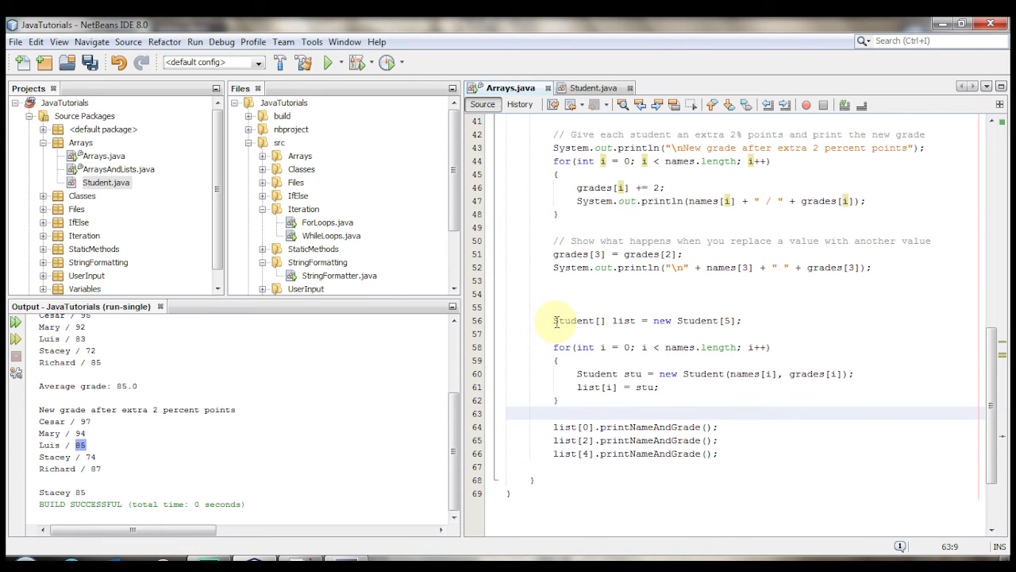
double_click(575, 321)
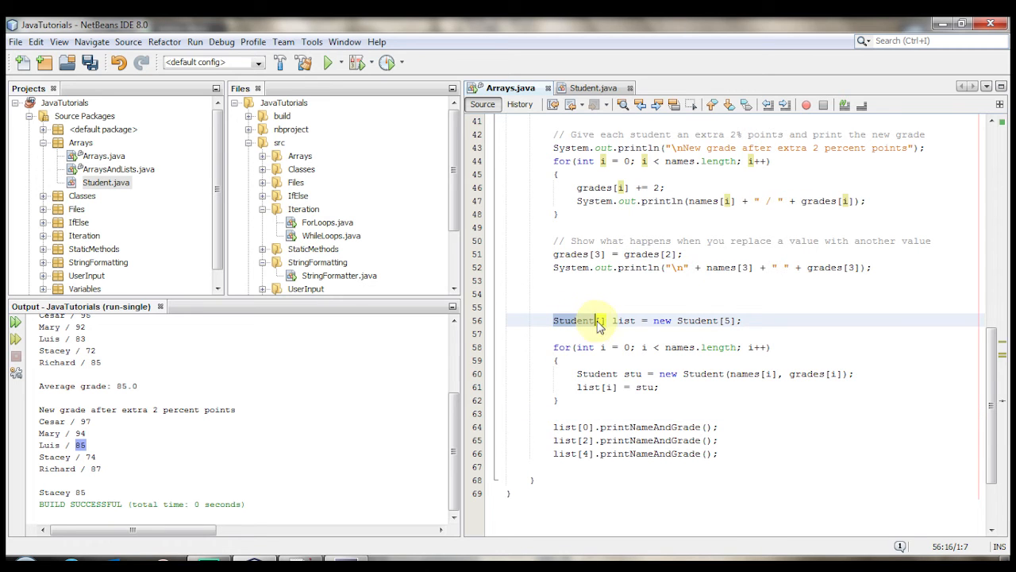
left_click(594, 88)
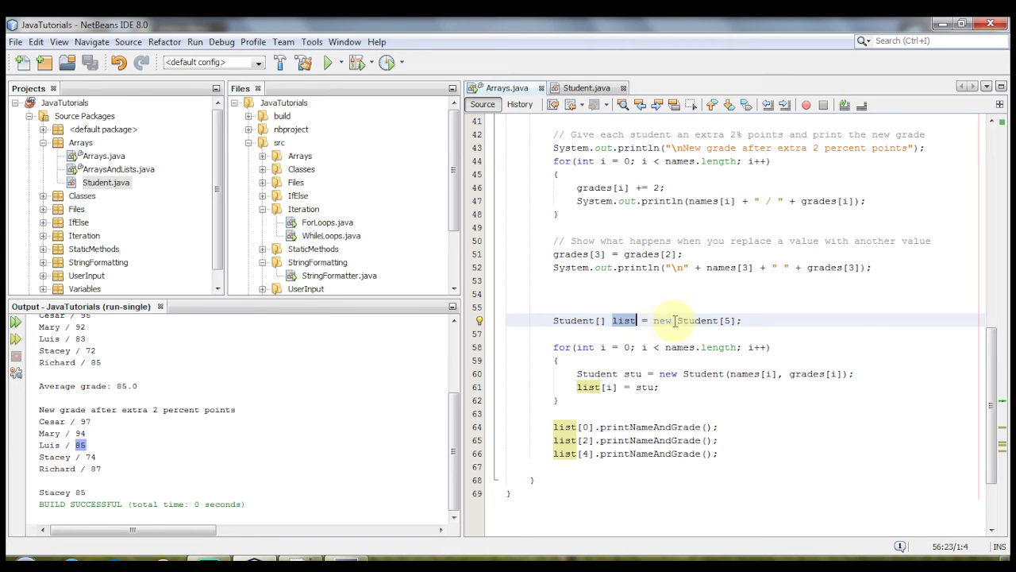
left_click(729, 321)
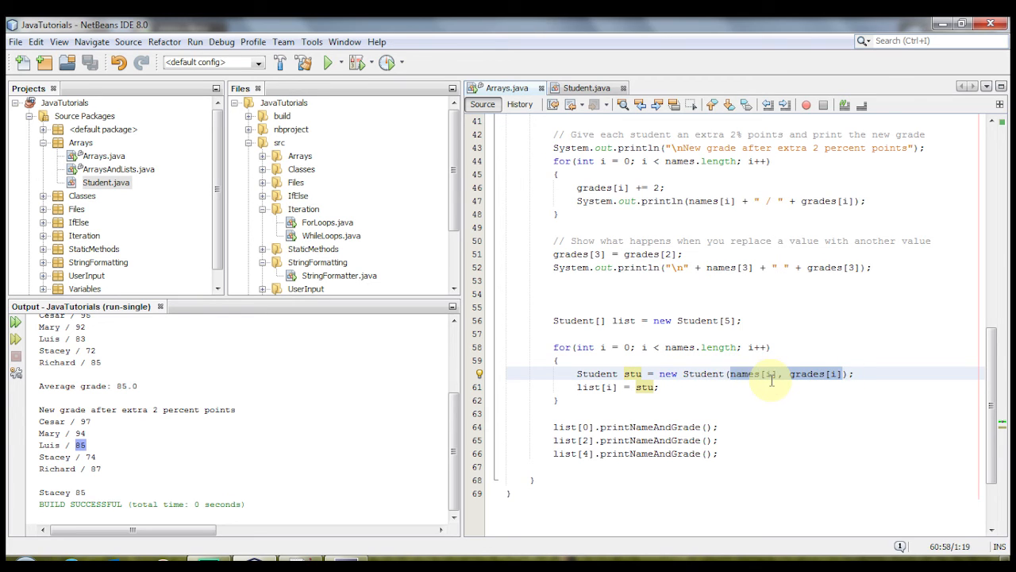
mouse_move(841, 381)
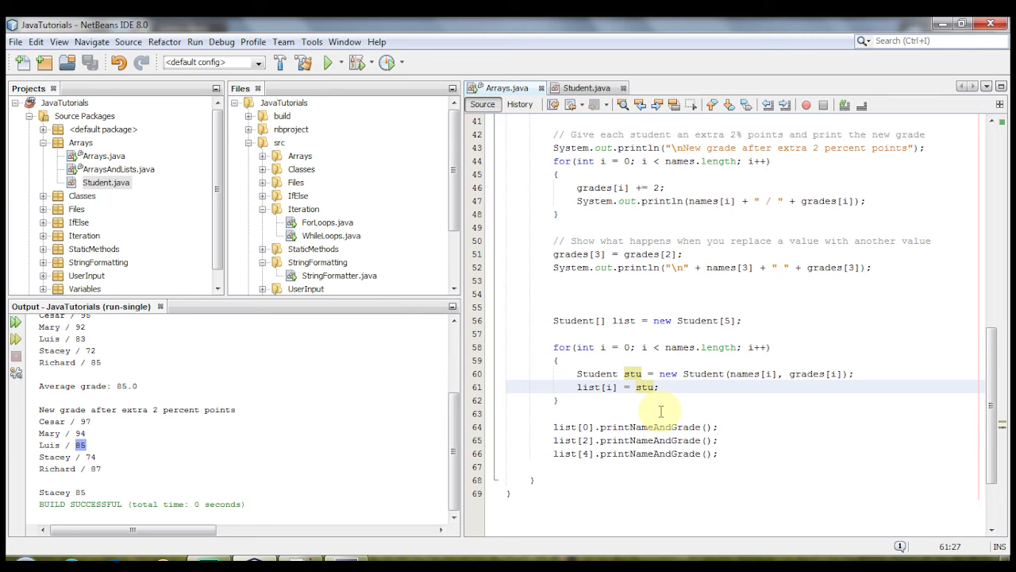
mouse_move(626, 409)
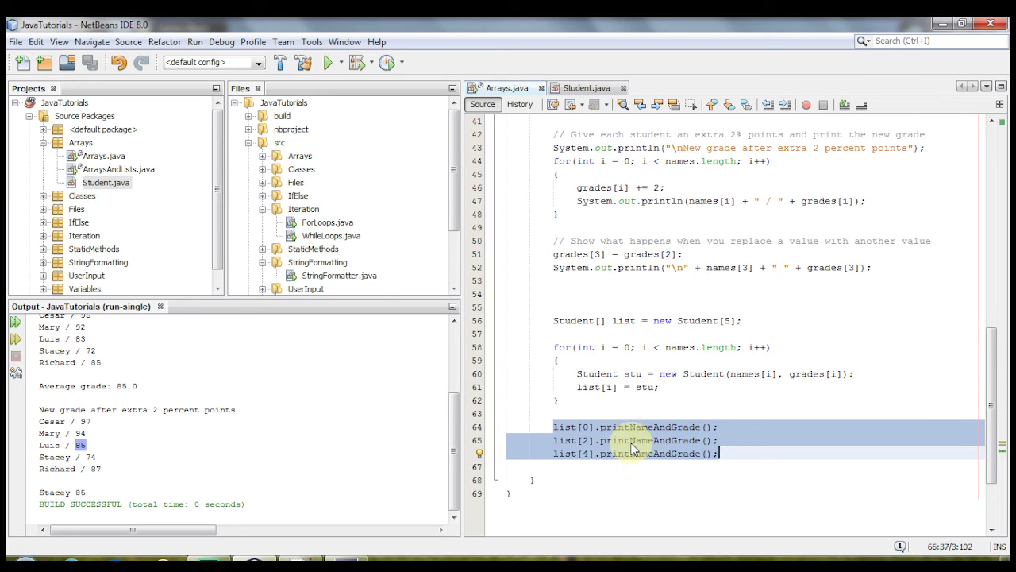
mouse_move(591, 429)
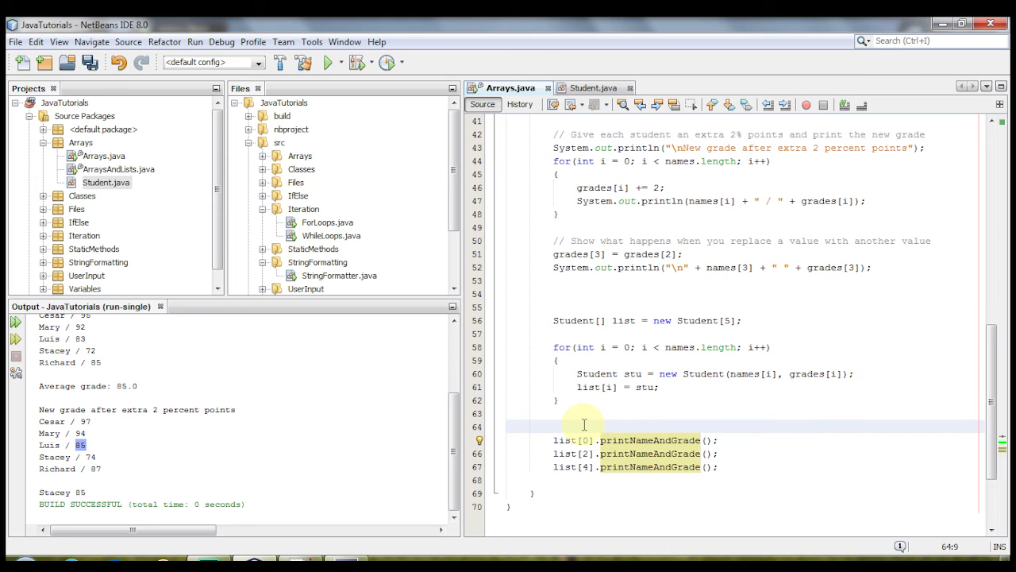
Add a System.out.println("") line and browse the Student methods offered after list[3]
type("System.out.println(\"\");")
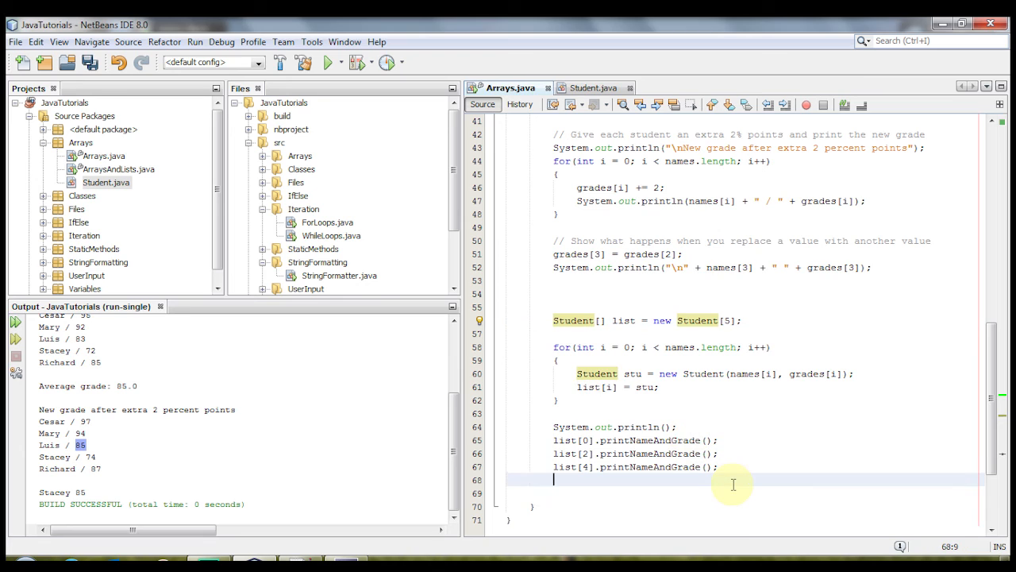
type("list[")
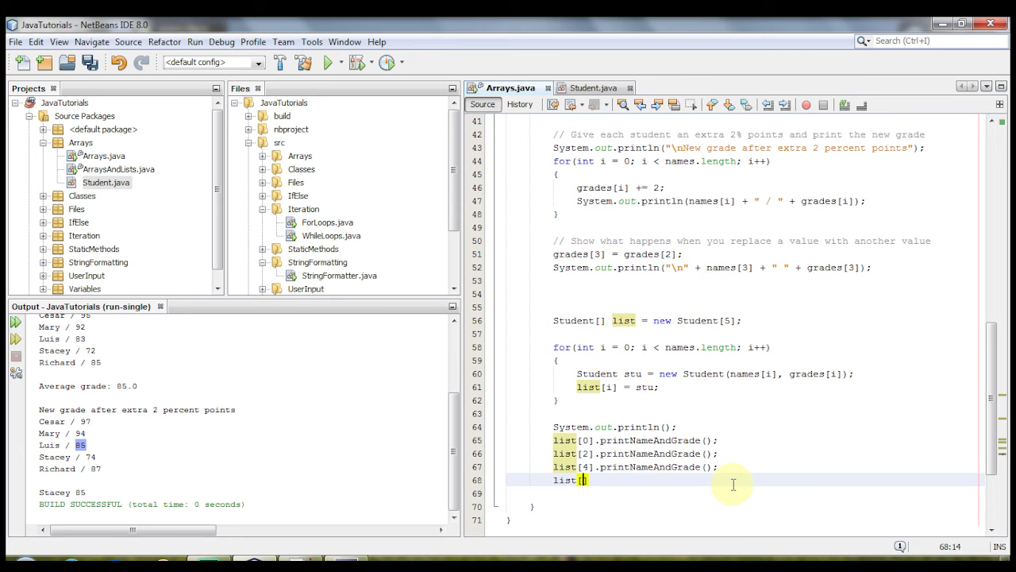
type("3]")
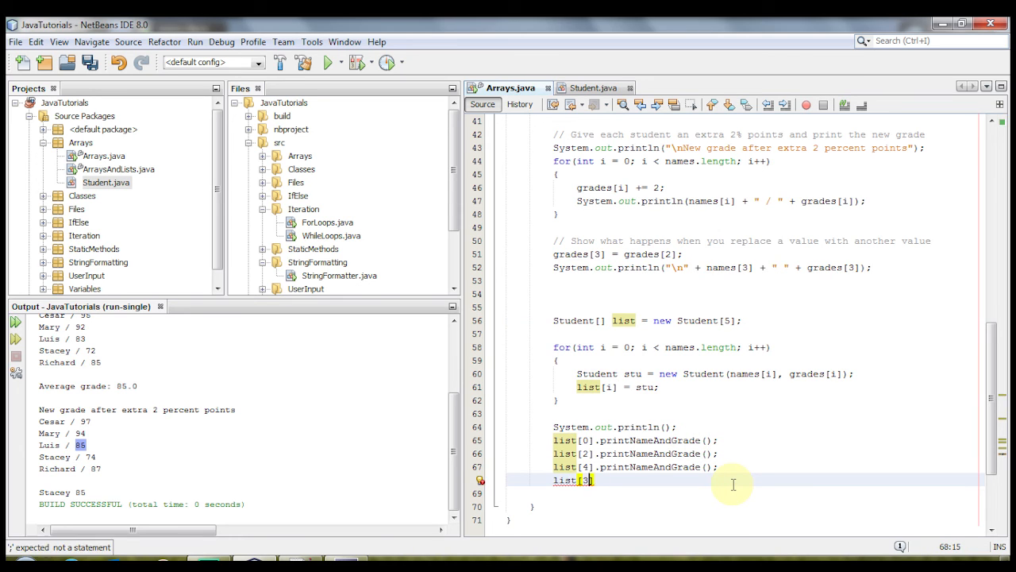
type(".")
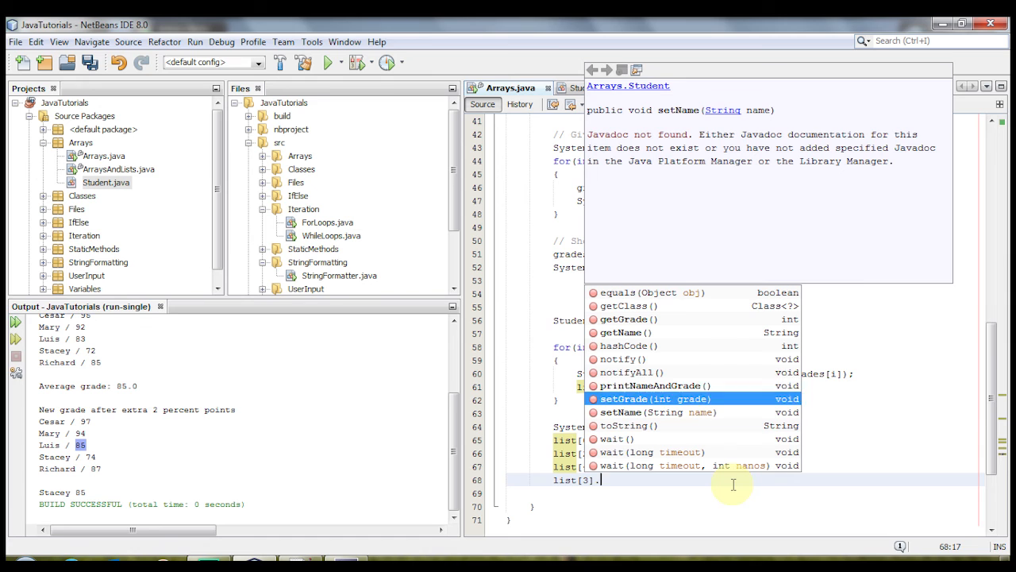
left_click(626, 332)
type("stu.")
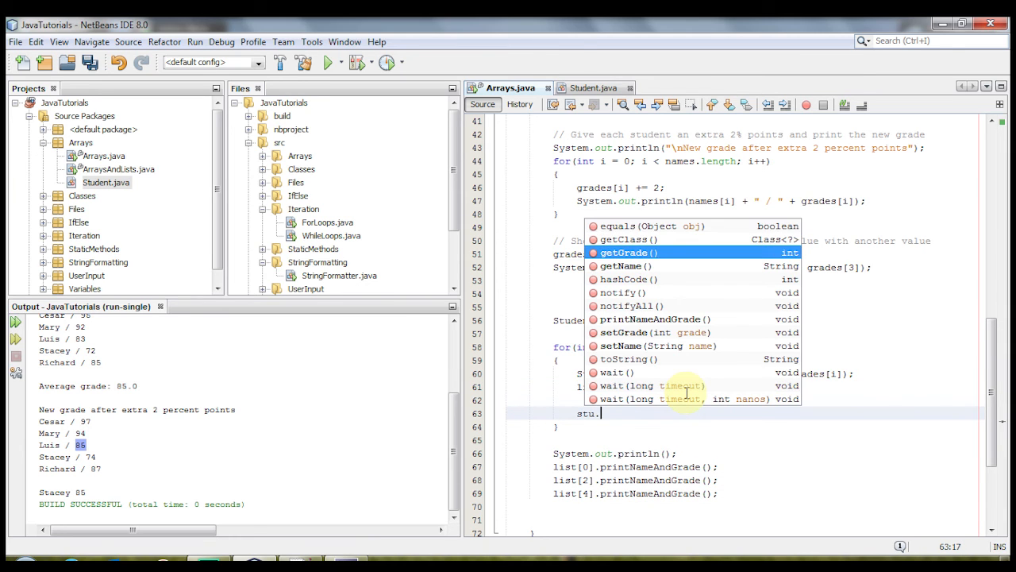
left_click(629, 305)
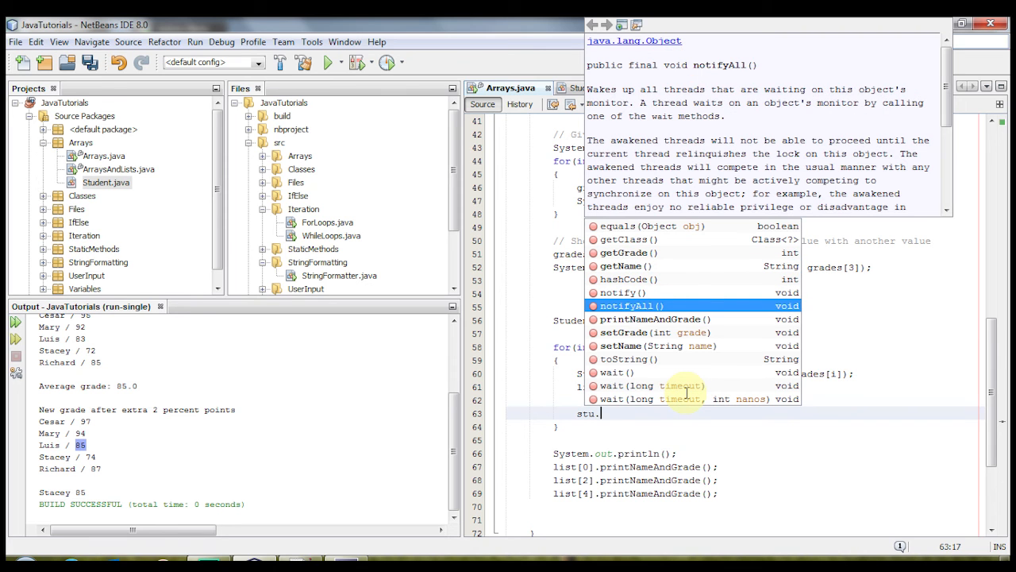
left_click(657, 346)
type("list")
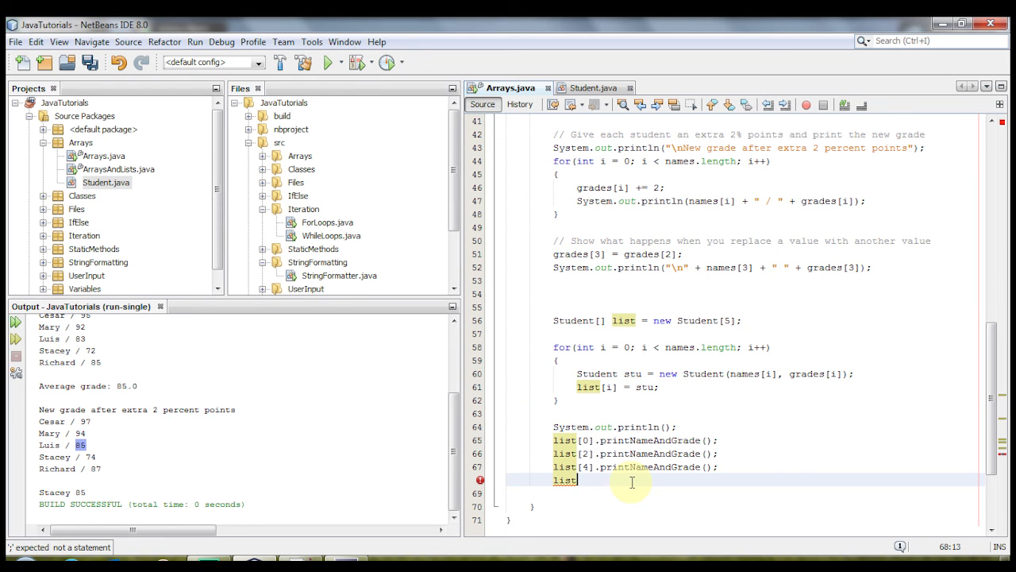
Try list[0]. to bring up the Student code completion again
type("[0]")
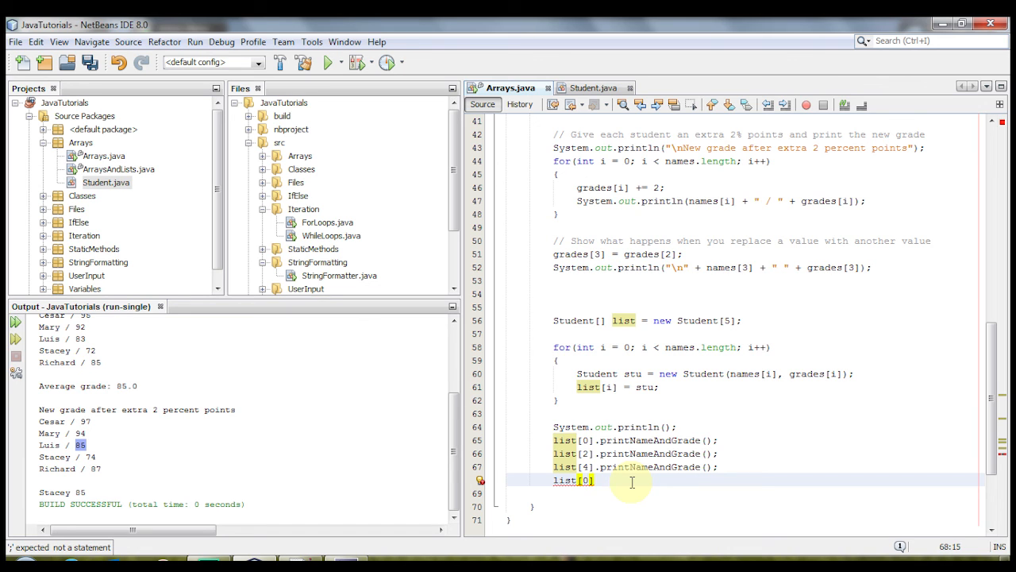
type(".")
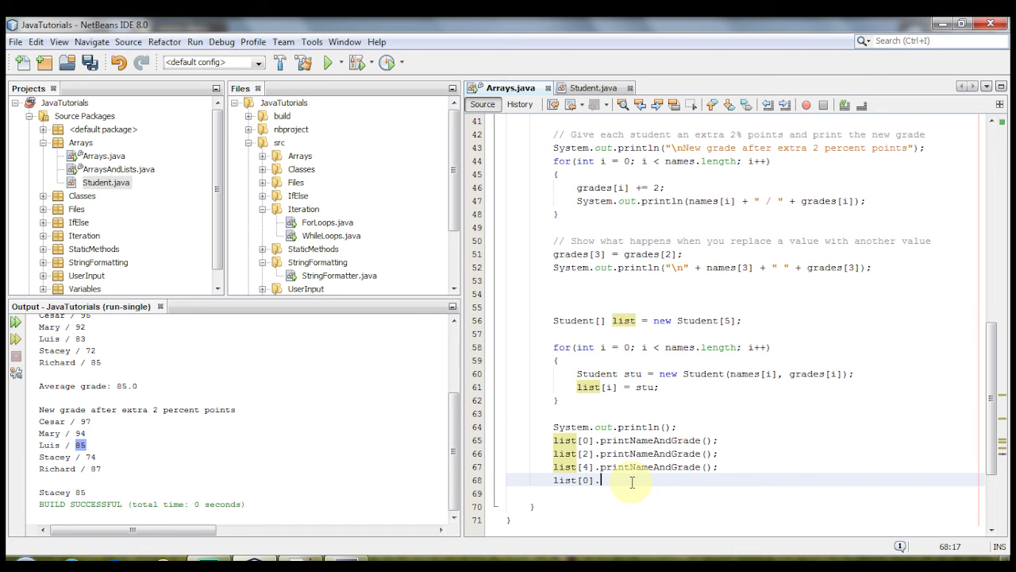
type(".")
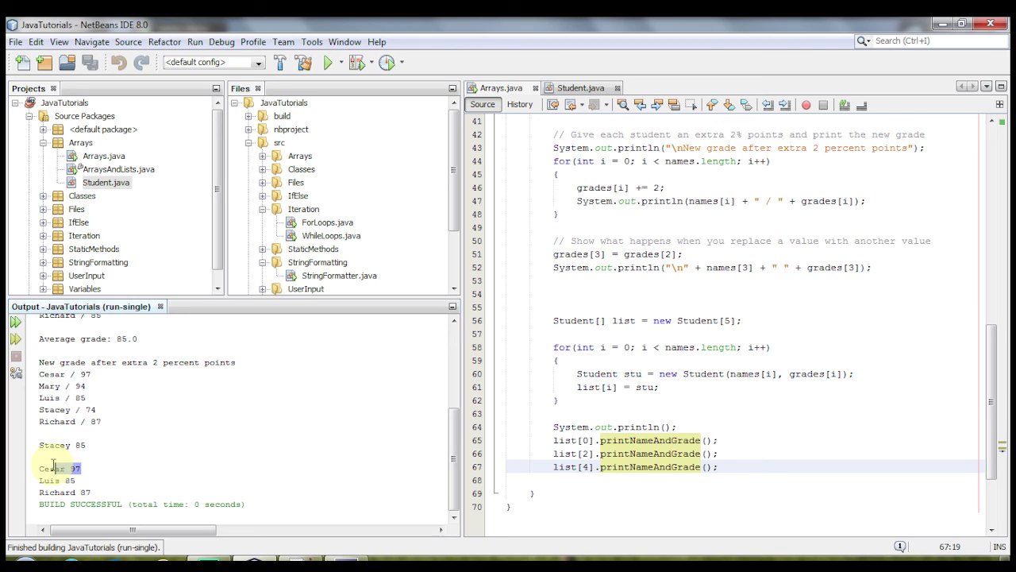
Check Cesar's grade of 97 in the Student-object run output
double_click(51, 371)
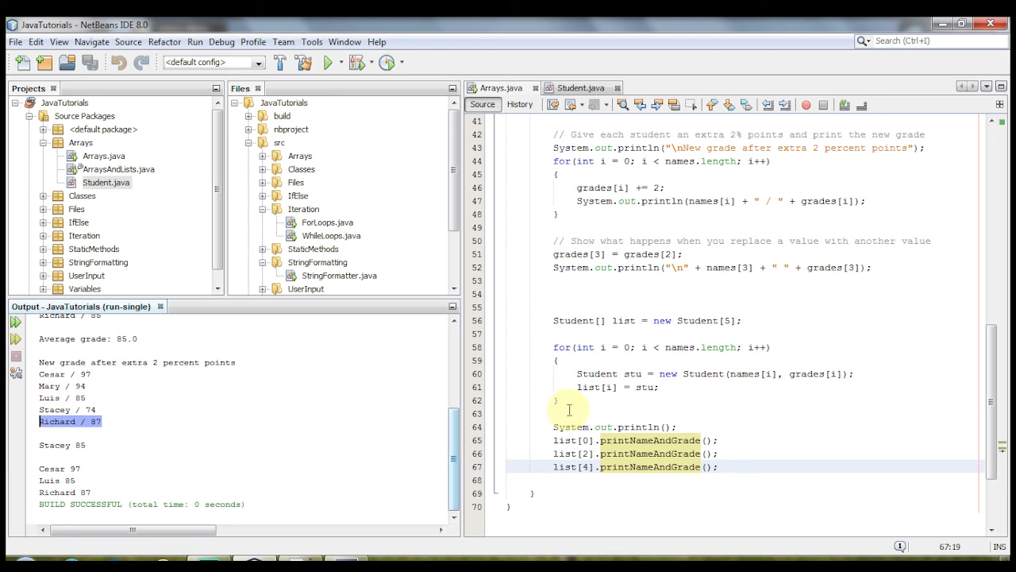
left_click(570, 411)
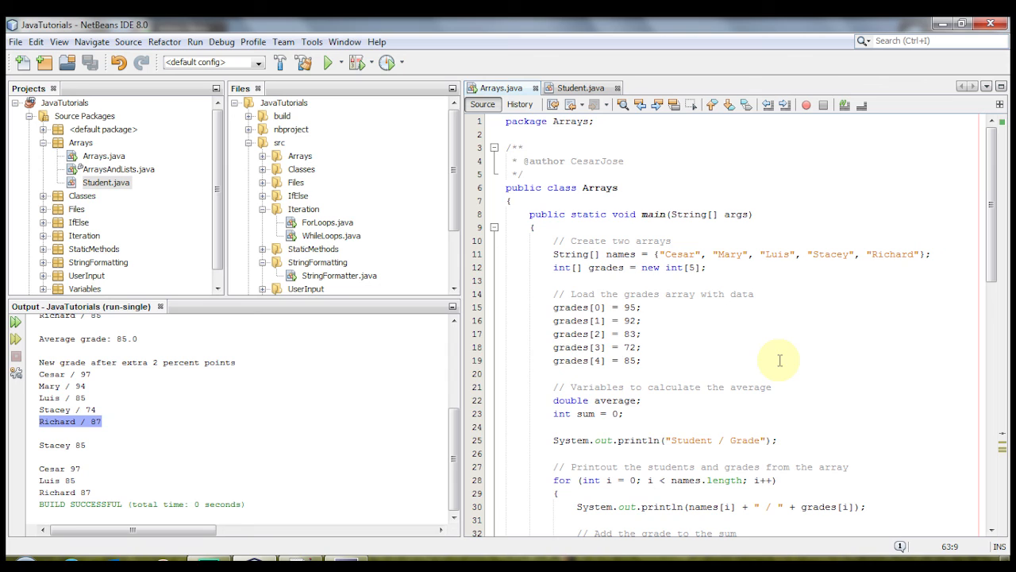
mouse_move(784, 334)
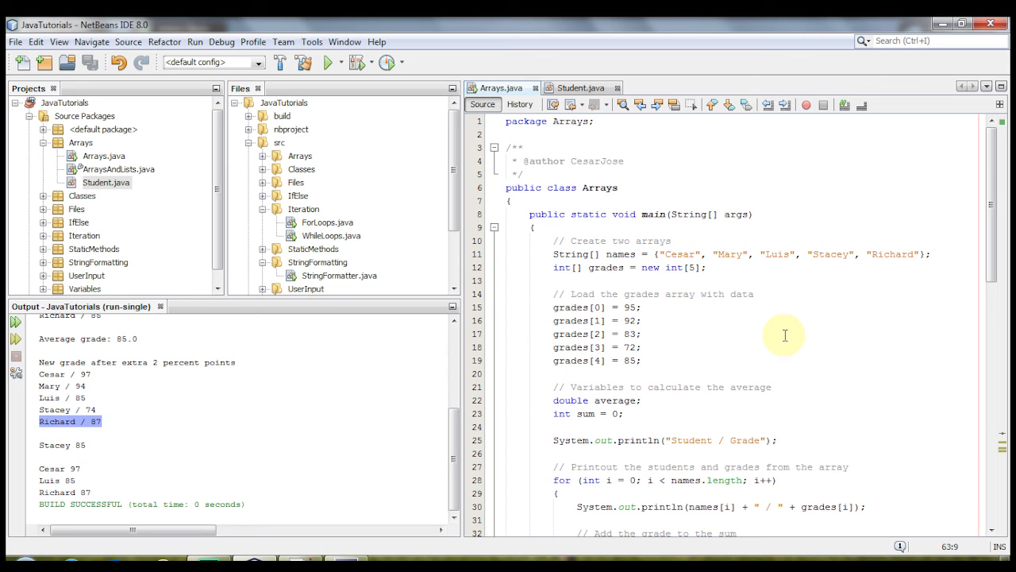
mouse_move(734, 351)
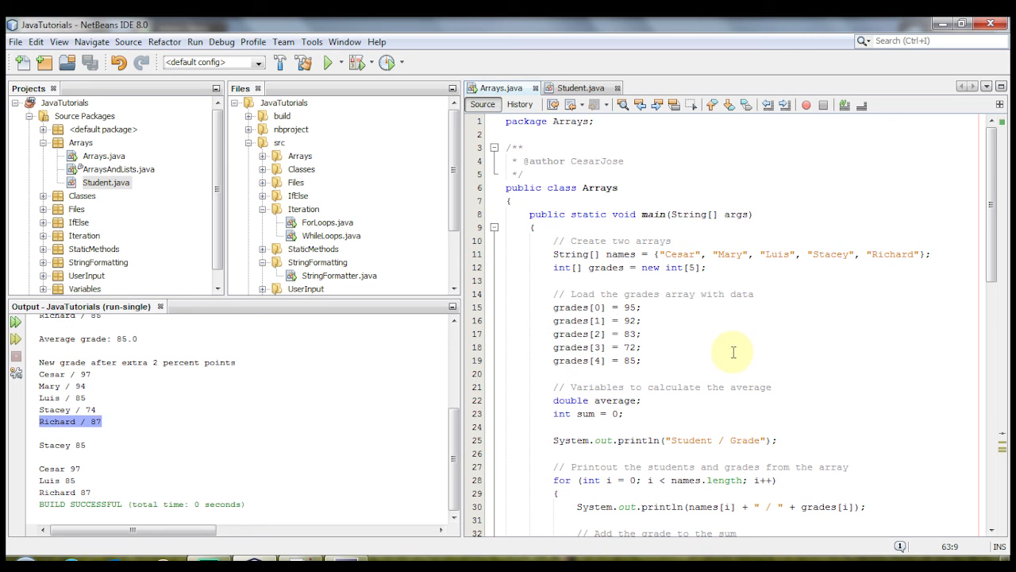